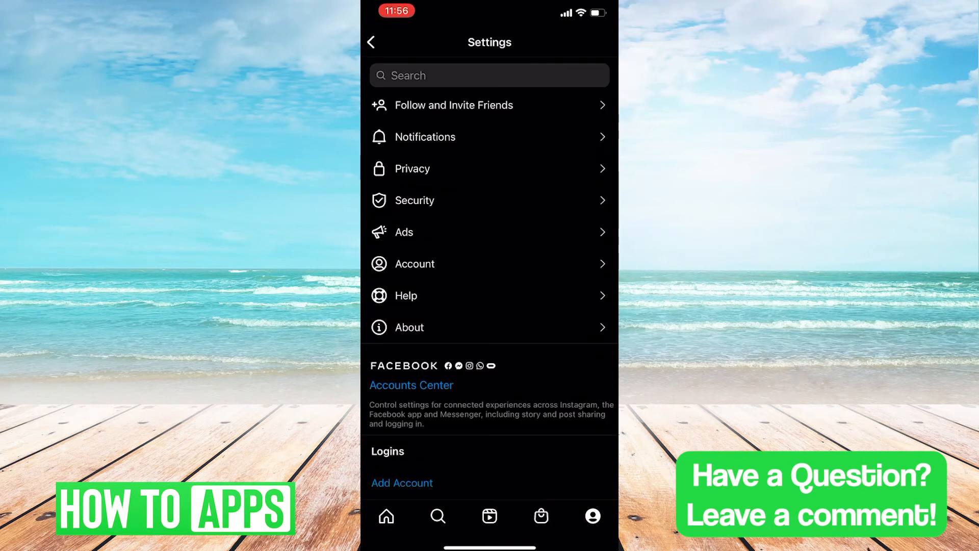
- Go to the Account settings page and bring the professional account option into view
scroll(down, 3)
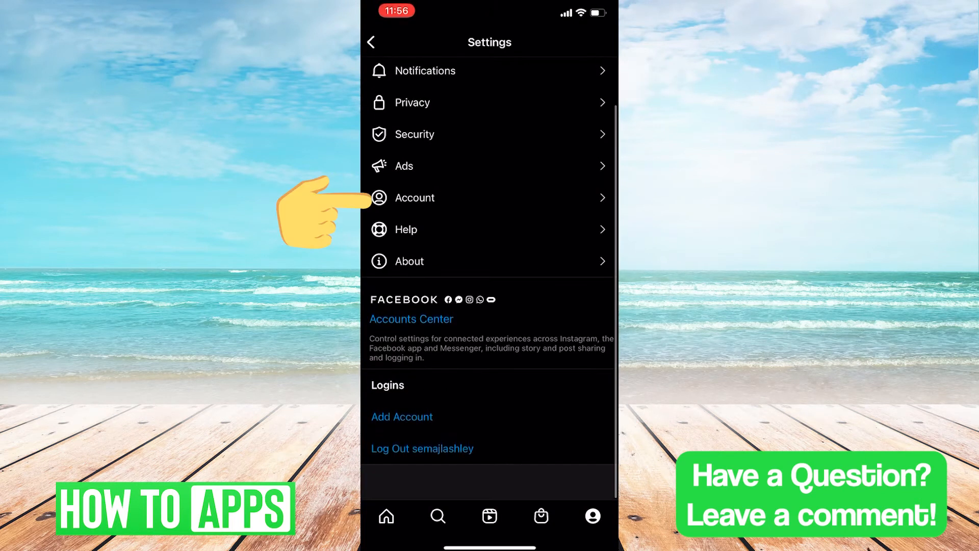
click(414, 198)
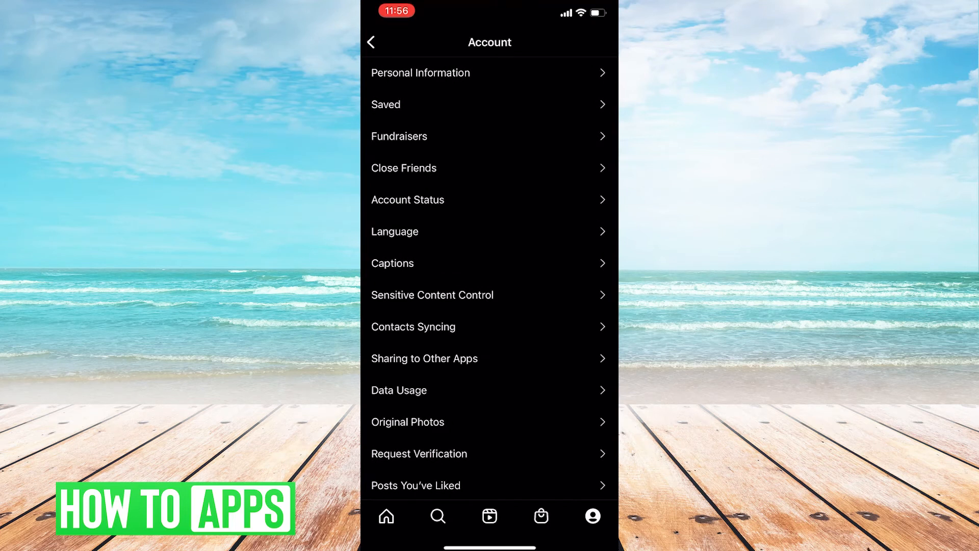
scroll(down, 3)
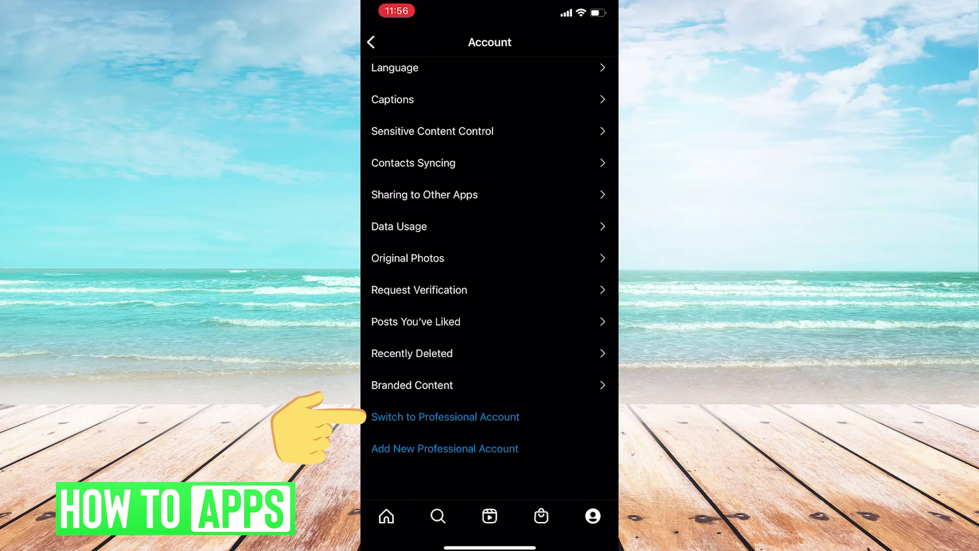
- Start 'Switch to Professional Account', then dismiss its introduction screen
click(445, 416)
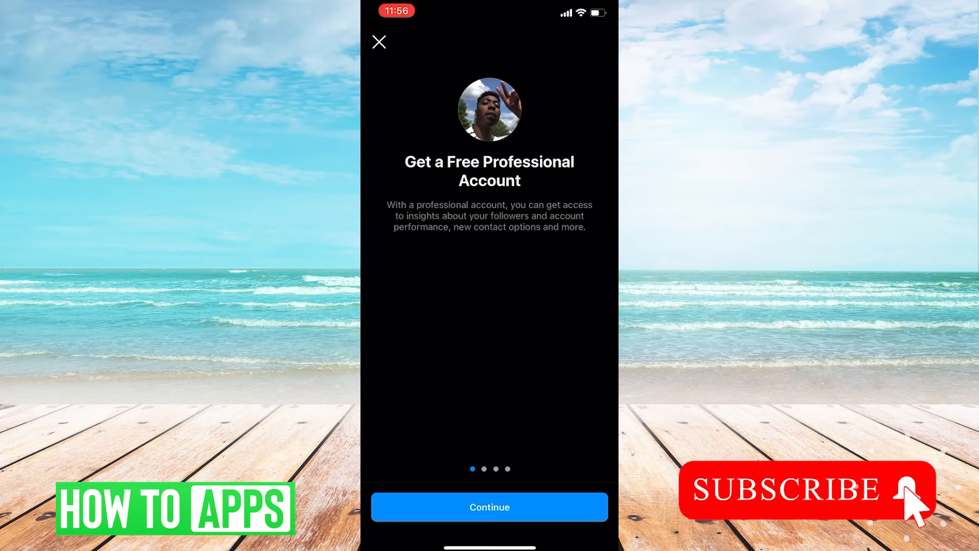
click(380, 41)
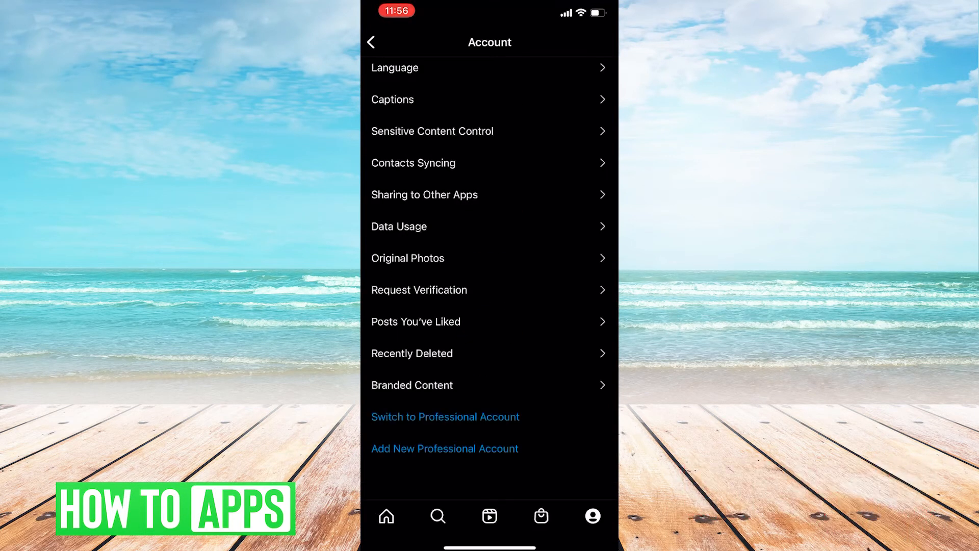